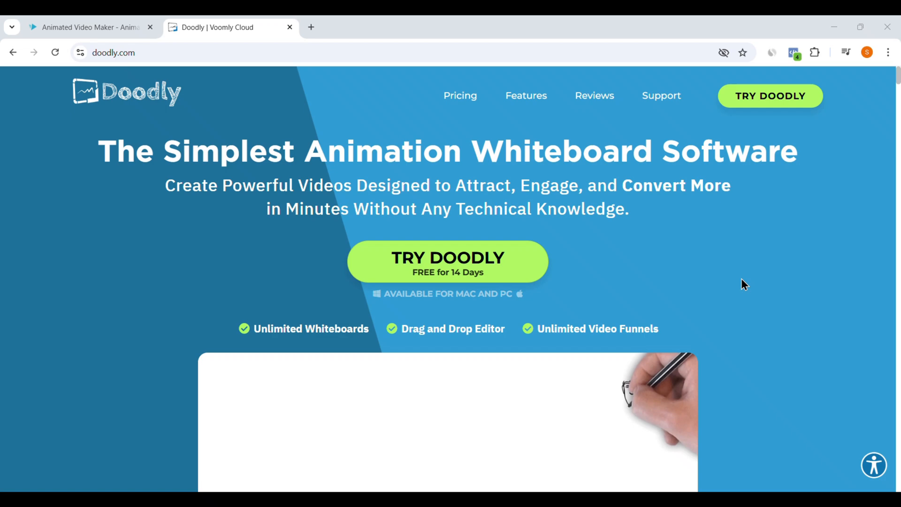
mouse_move(741, 279)
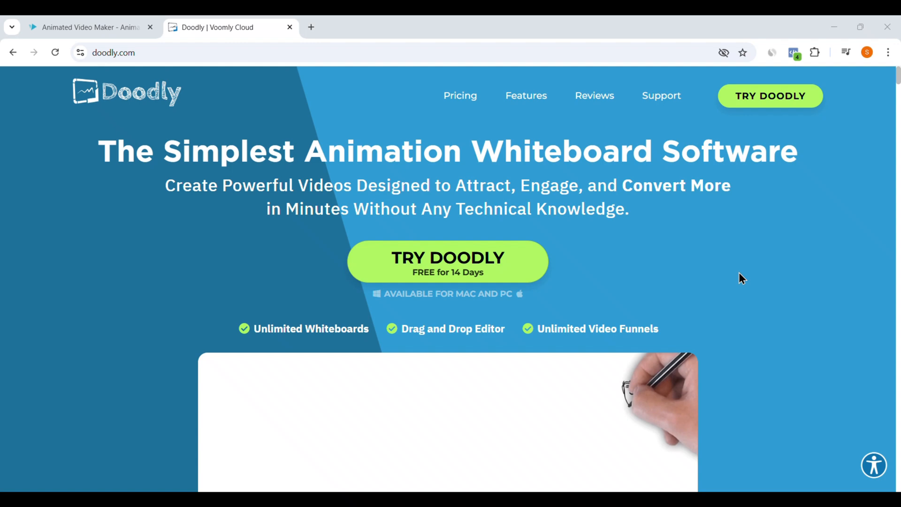
- Scroll the Doodly homepage toward the Pricing navigation and plan cards
scroll(down, 3)
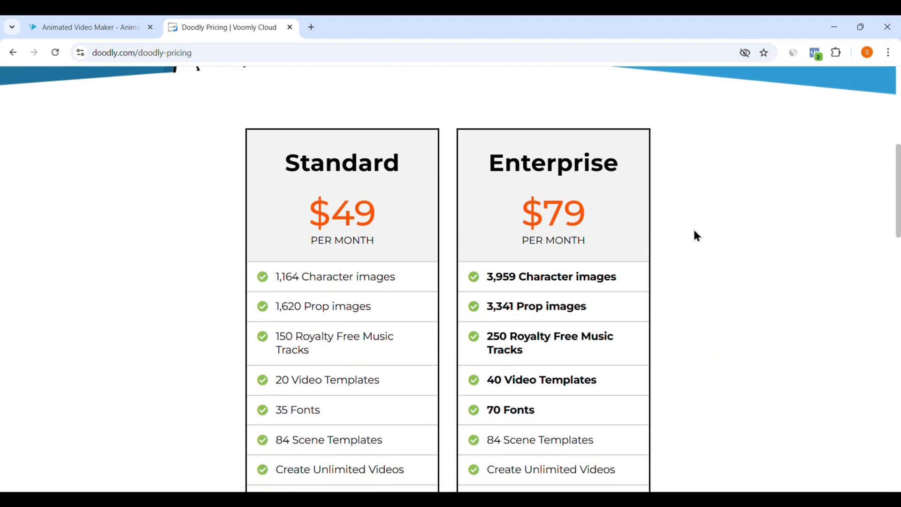
scroll(down, 3)
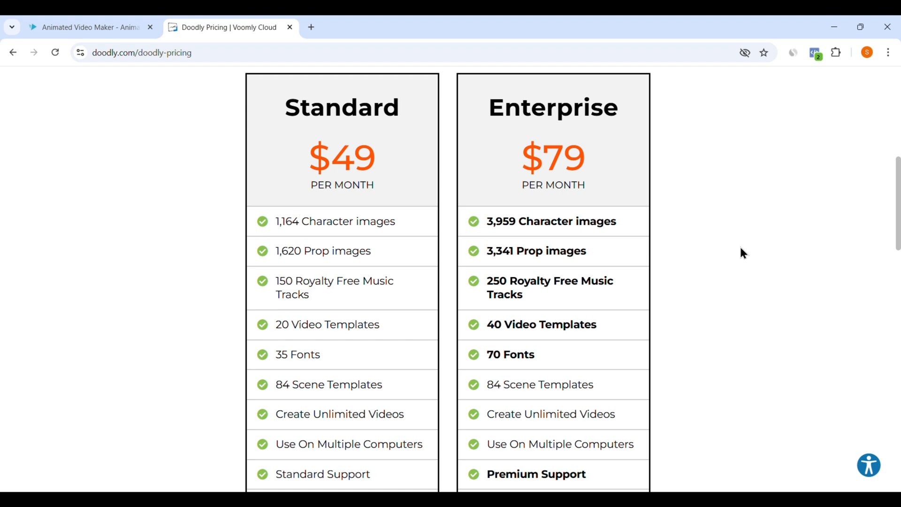
mouse_move(555, 132)
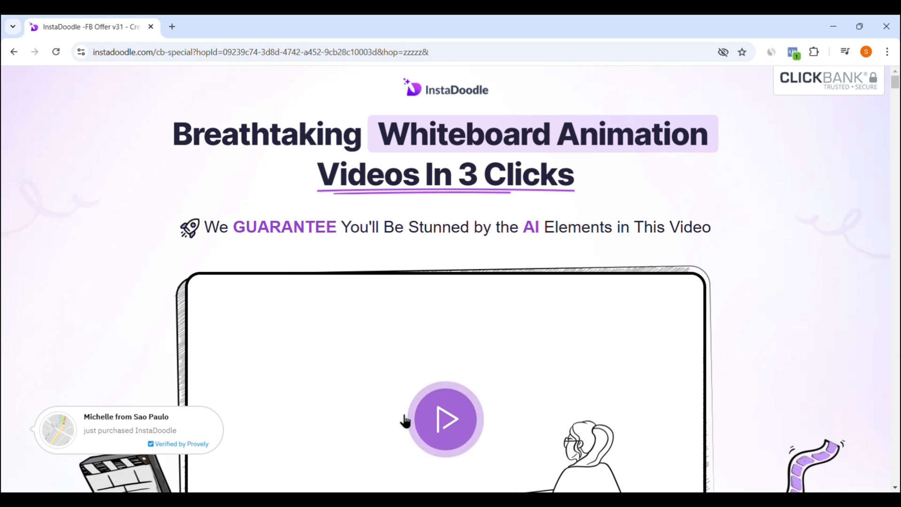
mouse_move(550, 355)
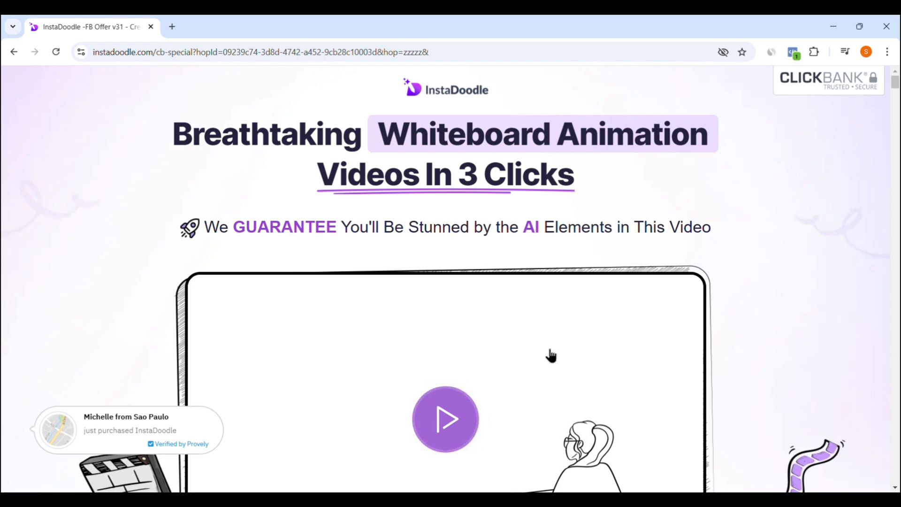
- Start the InstaDoodle demo video of the whiteboard editor
scroll(down, 3)
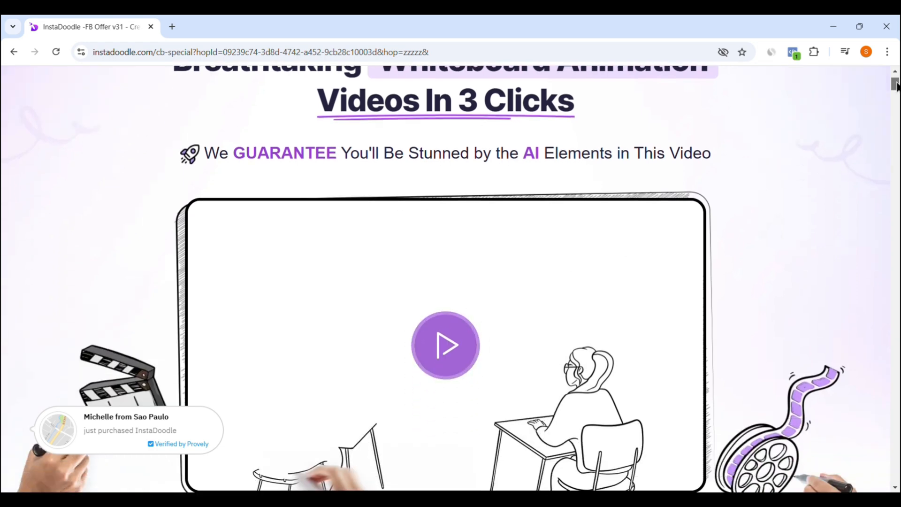
click(445, 345)
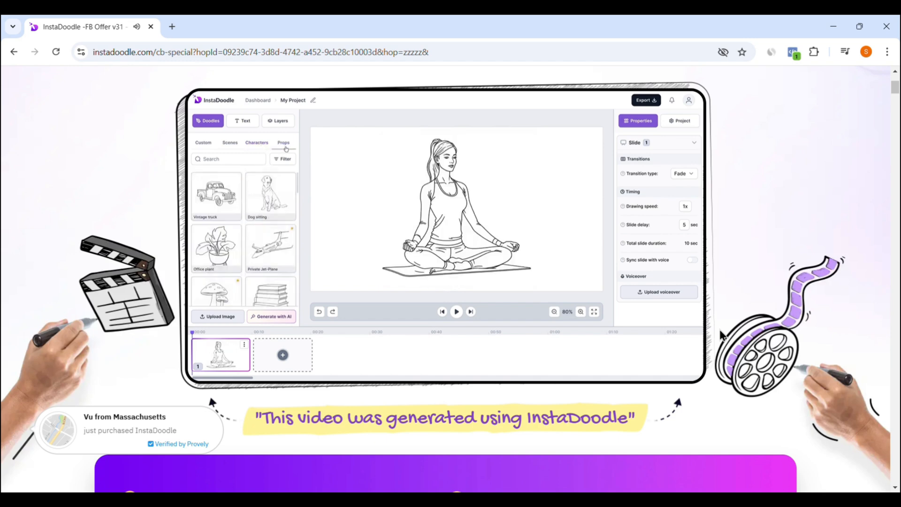
- Move past the demo video to the purple feature highlights box with the DoodleAI Engine
click(244, 121)
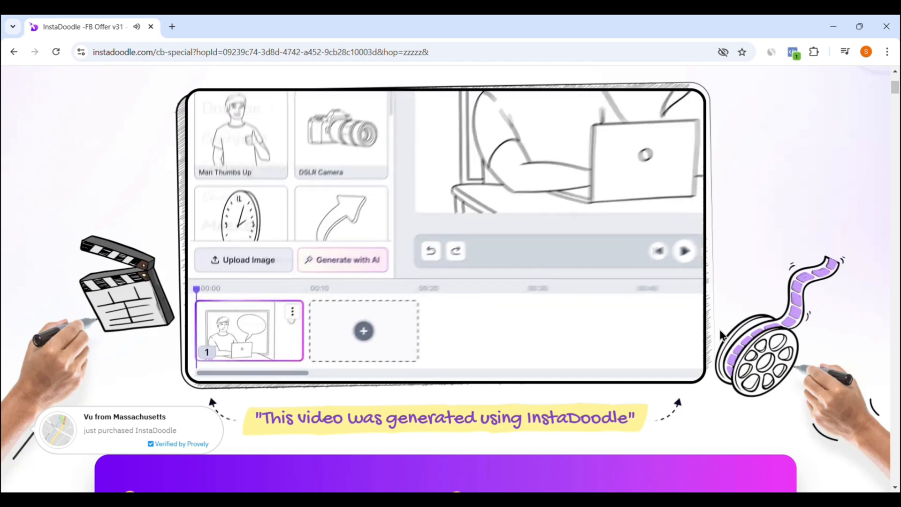
click(243, 259)
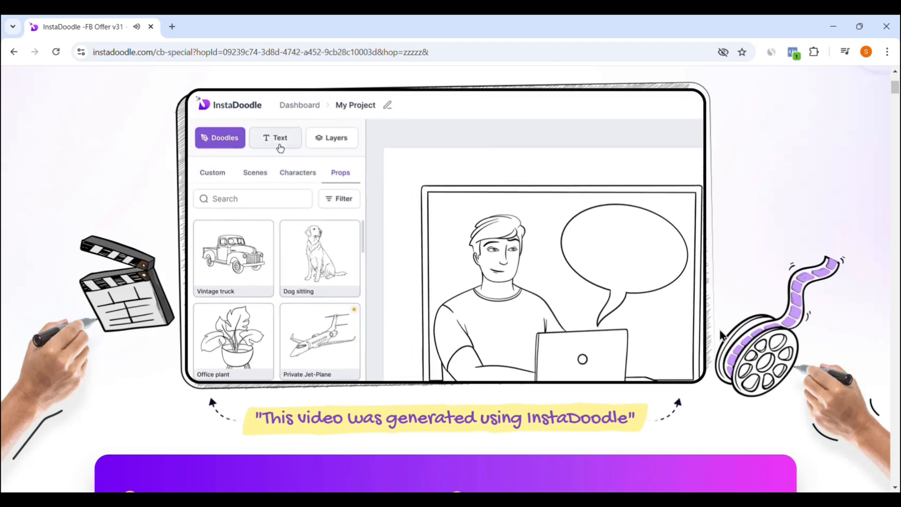
click(275, 137)
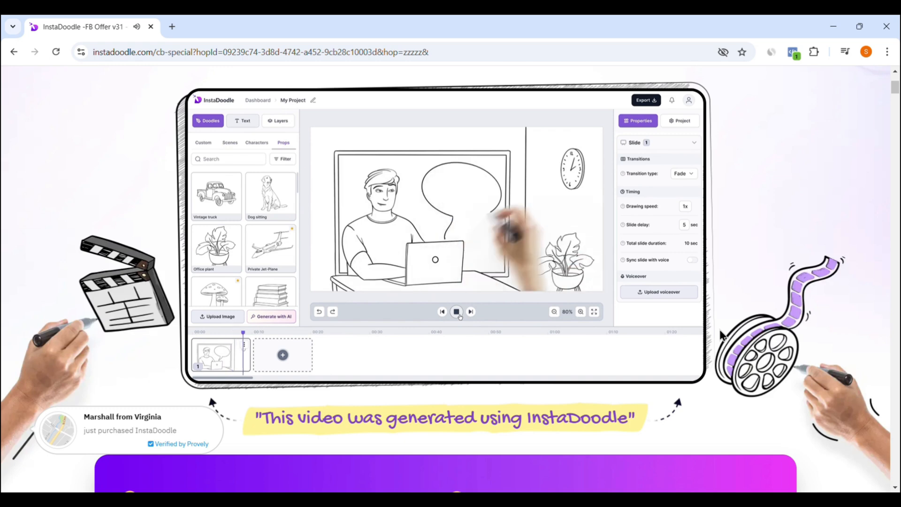
click(283, 354)
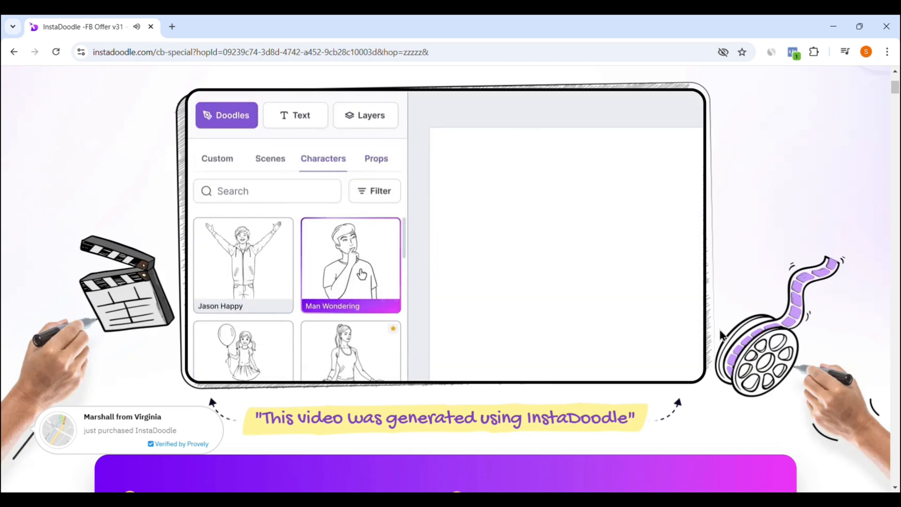
scroll(down, 3)
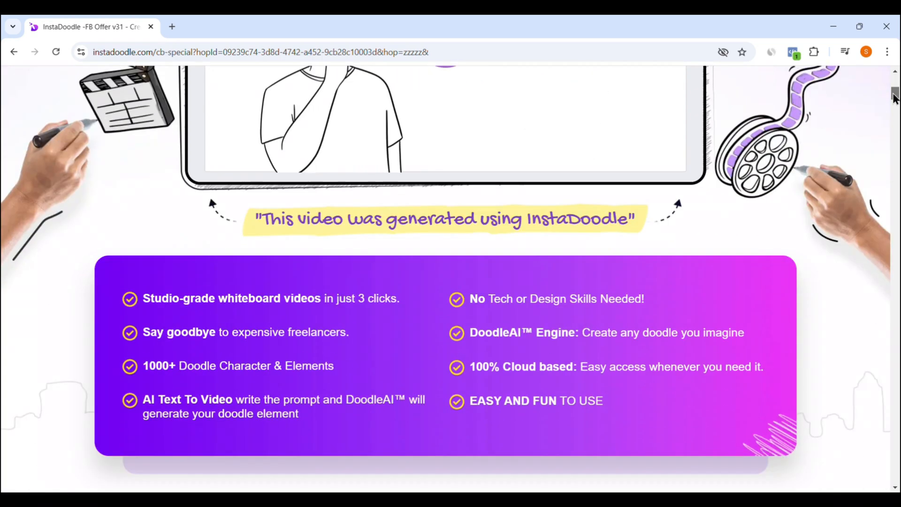
- Scroll through Grab Access to the $37 one-time lifetime pricing card with Buy Now
scroll(down, 3)
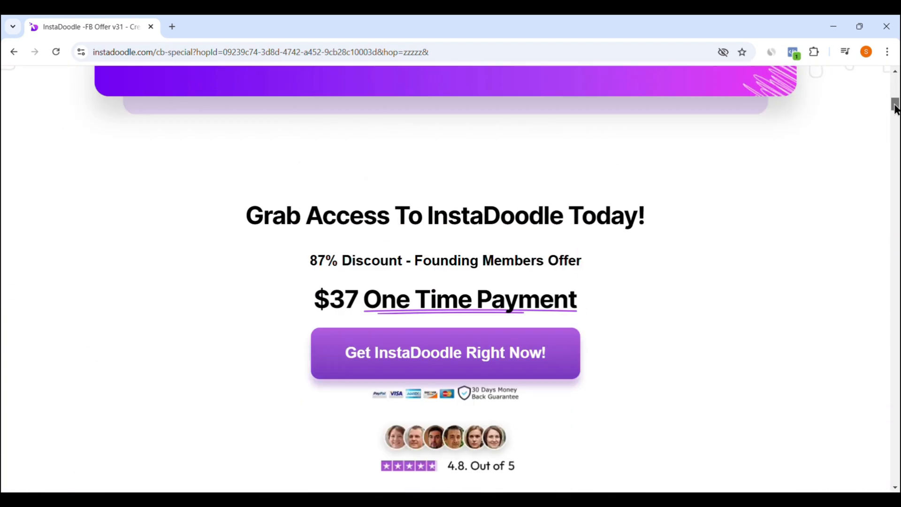
scroll(up, 3)
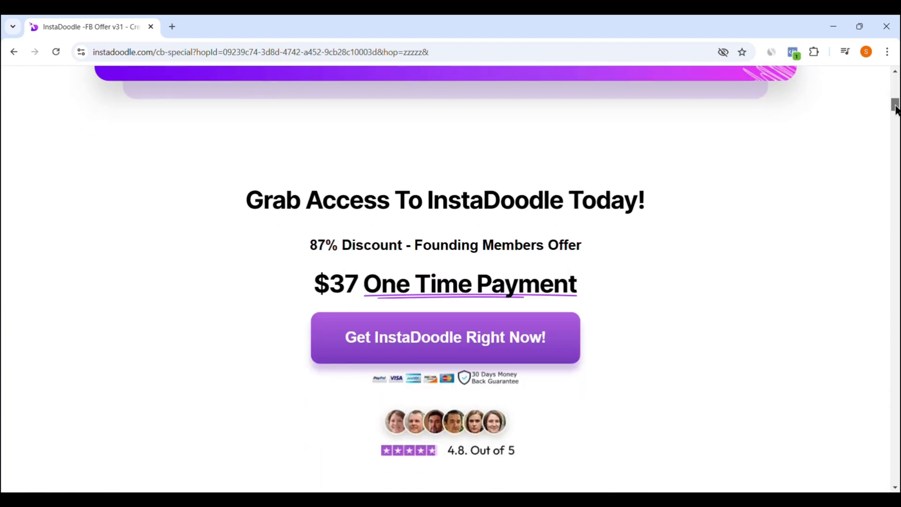
scroll(down, 3)
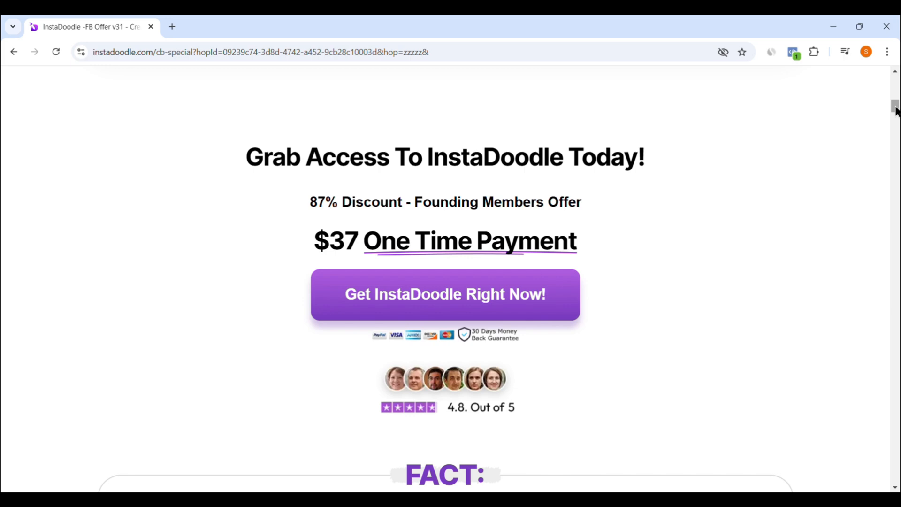
scroll(down, 3)
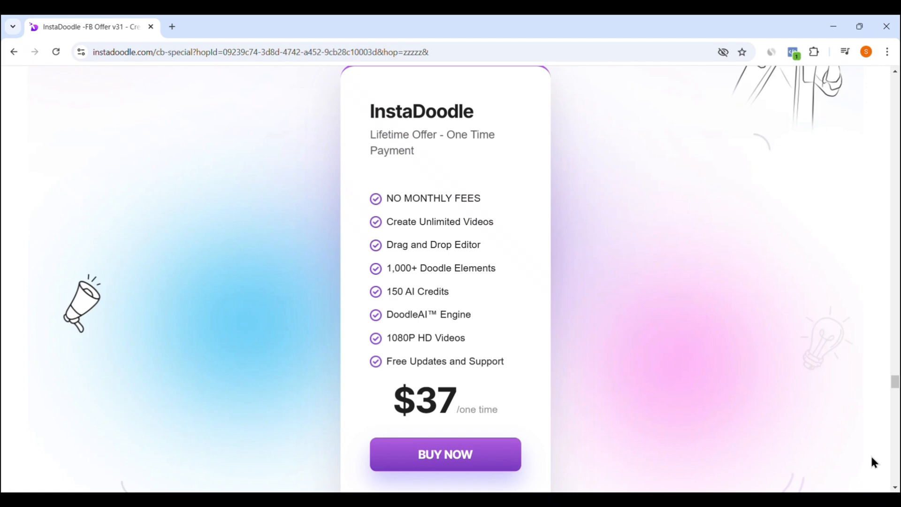
mouse_move(529, 144)
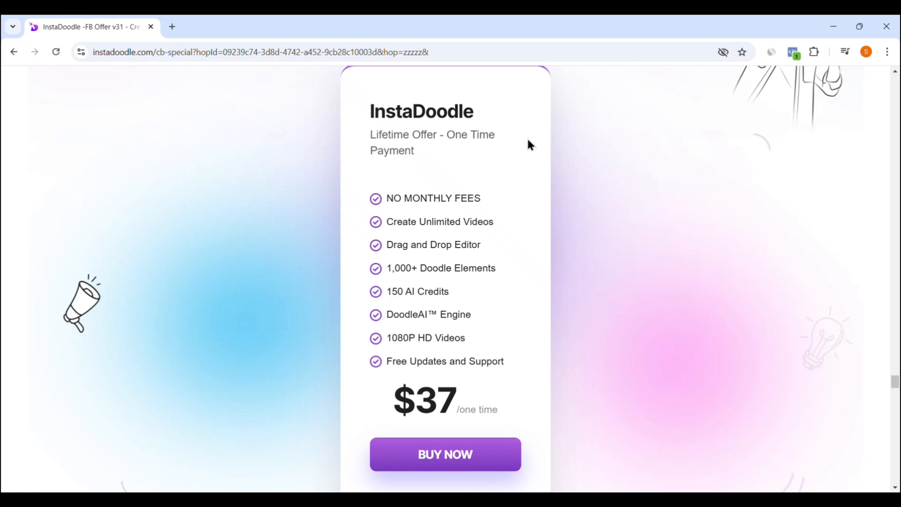
- Bring the Grab Access Today section with the 87% discount and $37 payment back into view
scroll(down, 3)
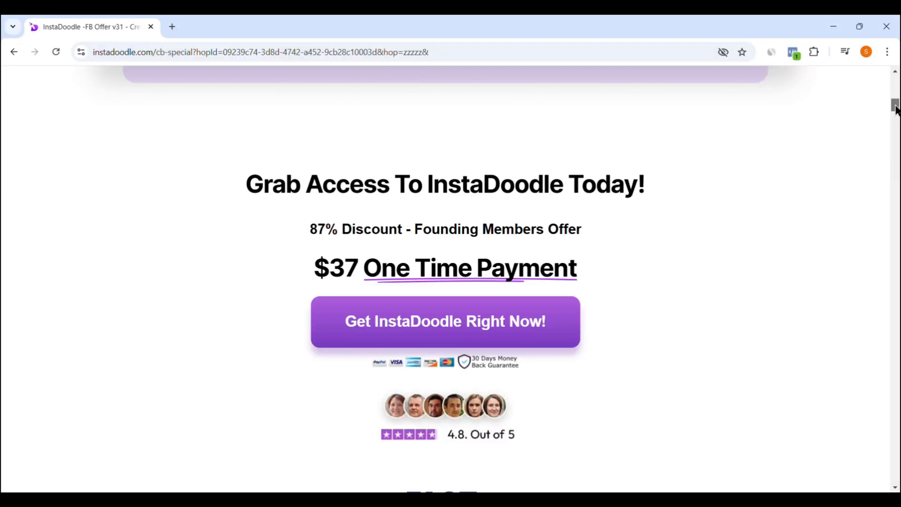
scroll(down, 3)
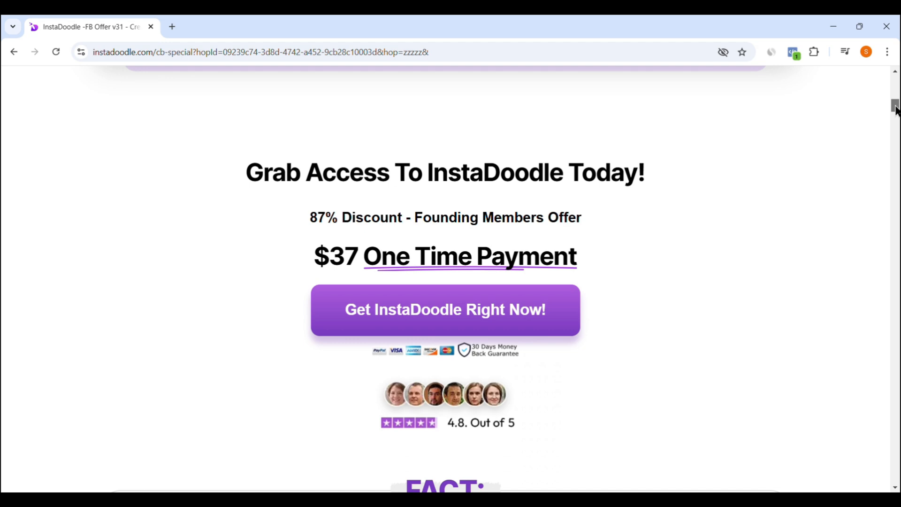
scroll(down, 3)
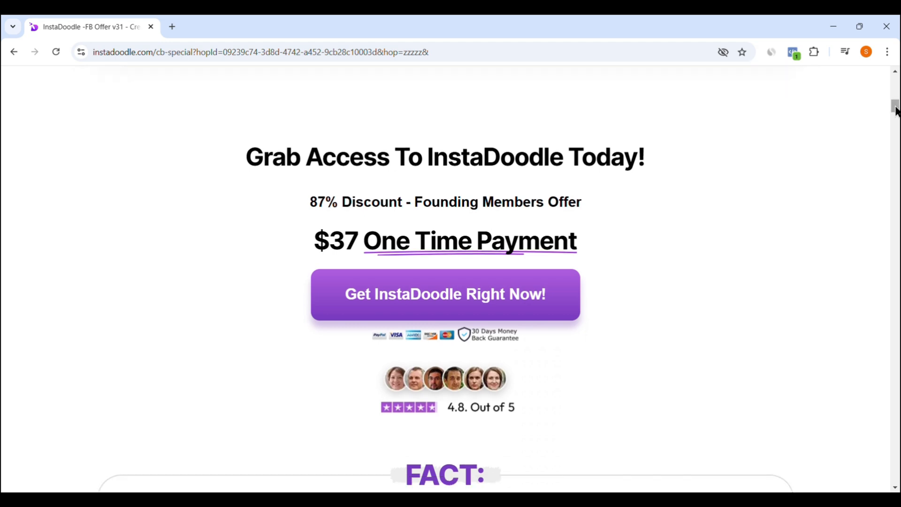